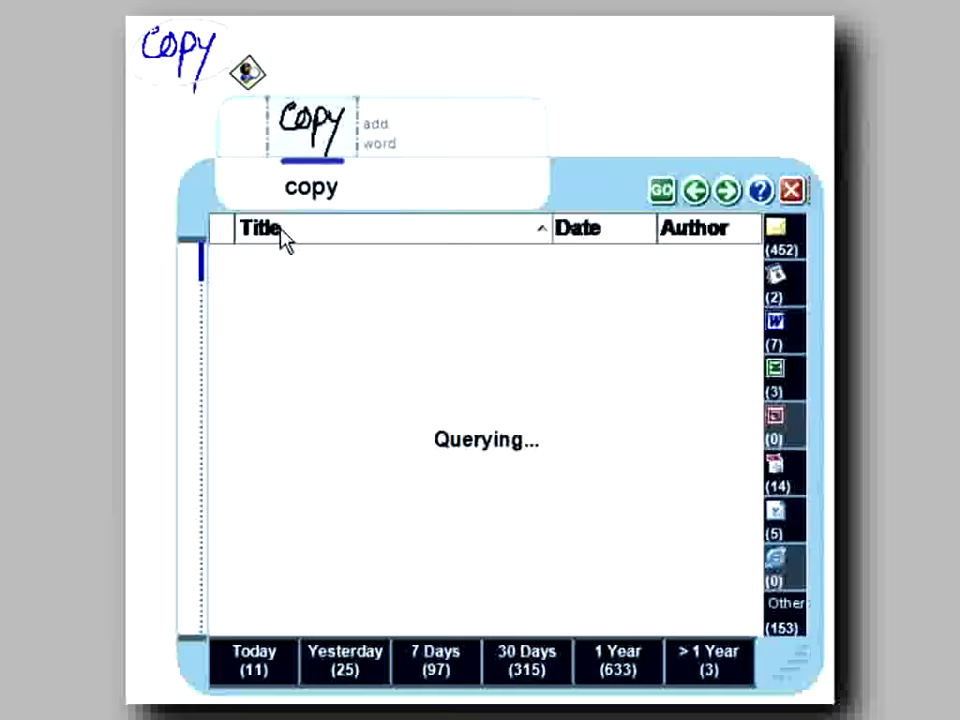
Step: Refine the ink search with the handwritten term 'search', then lasso 'THE END!' on page 3
click(696, 228)
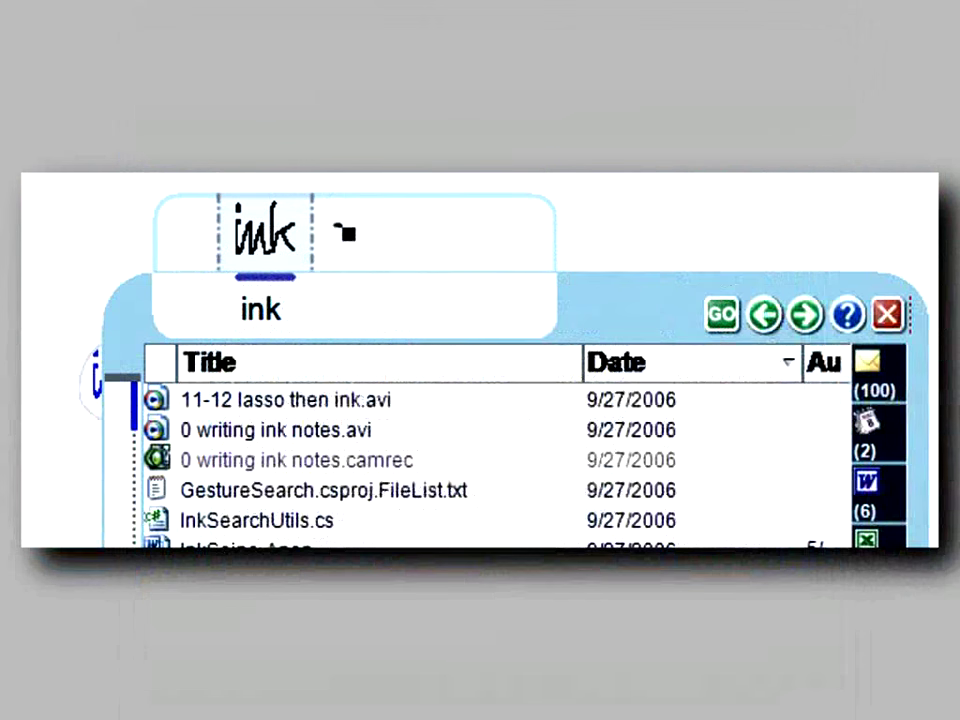
text(search)
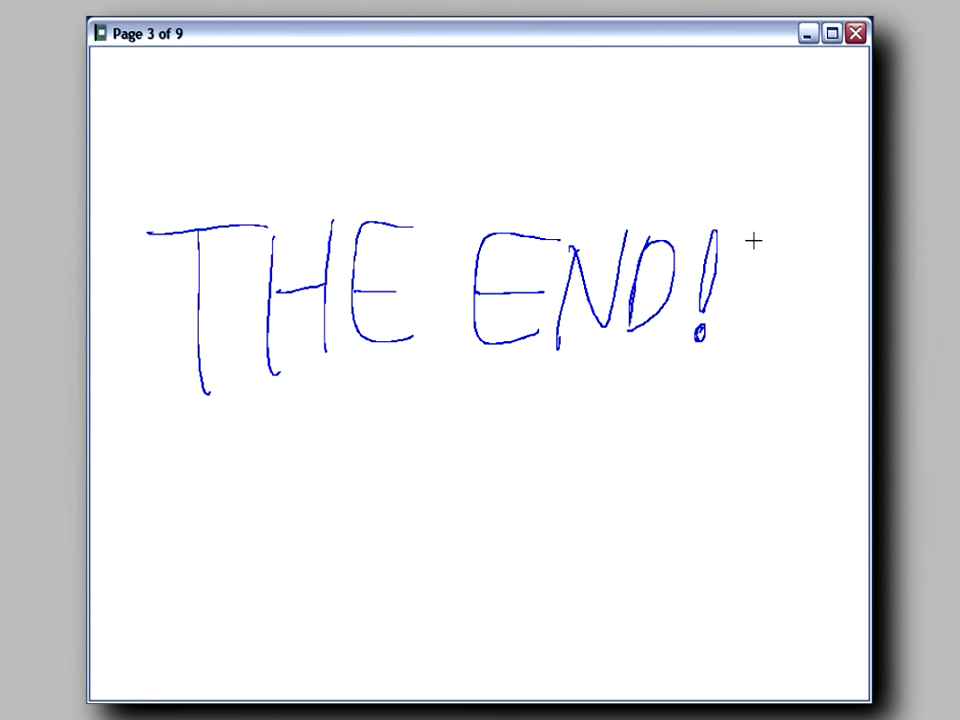
drag(756, 240, 180, 390)
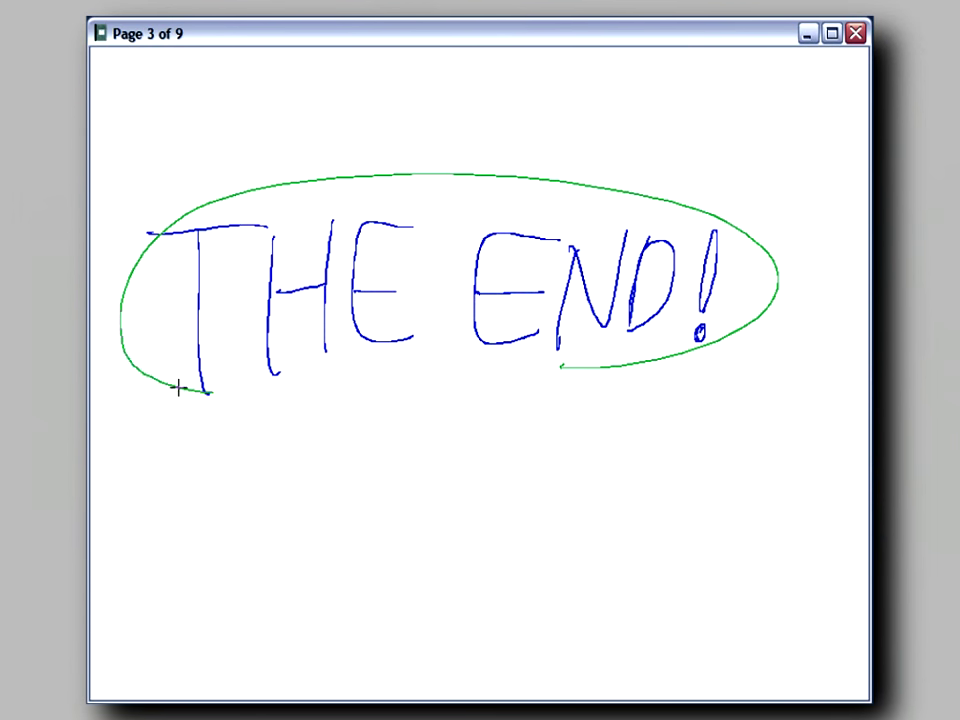